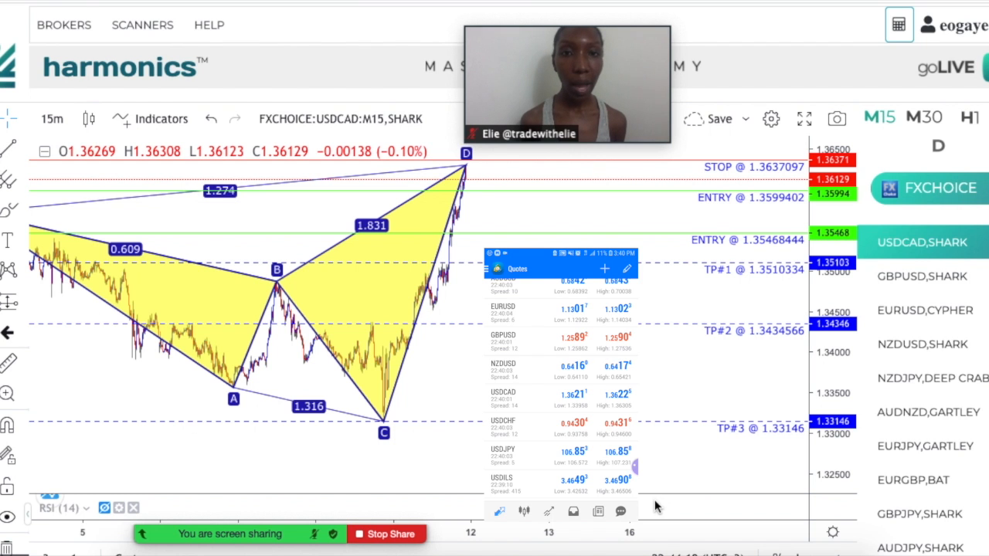
- Scroll down the Quotes list to reach USDCAD
scroll("down", 3)
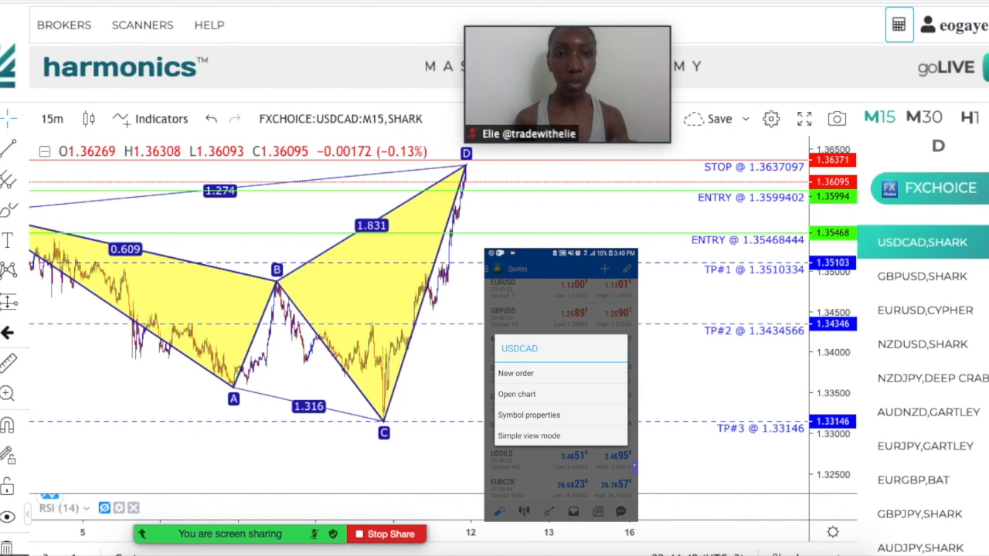
- Start a new USDCAD order and expand the Market Execution type dropdown
left_click(515, 373)
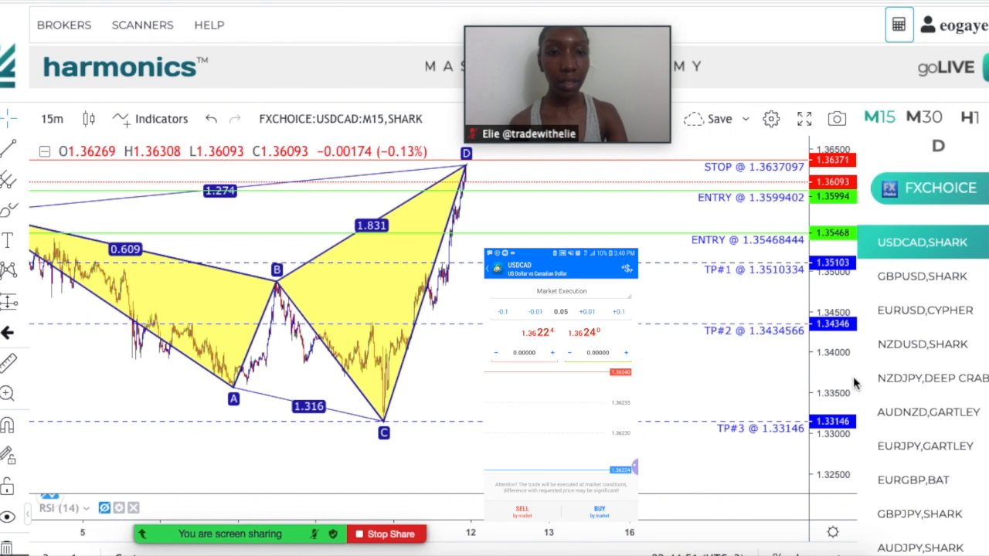
mouse_move(846, 215)
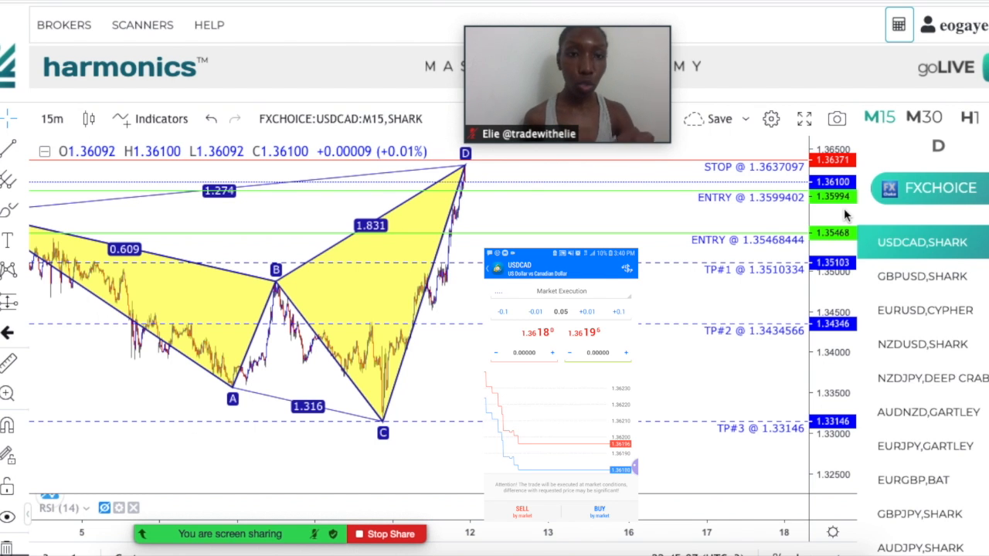
mouse_move(780, 252)
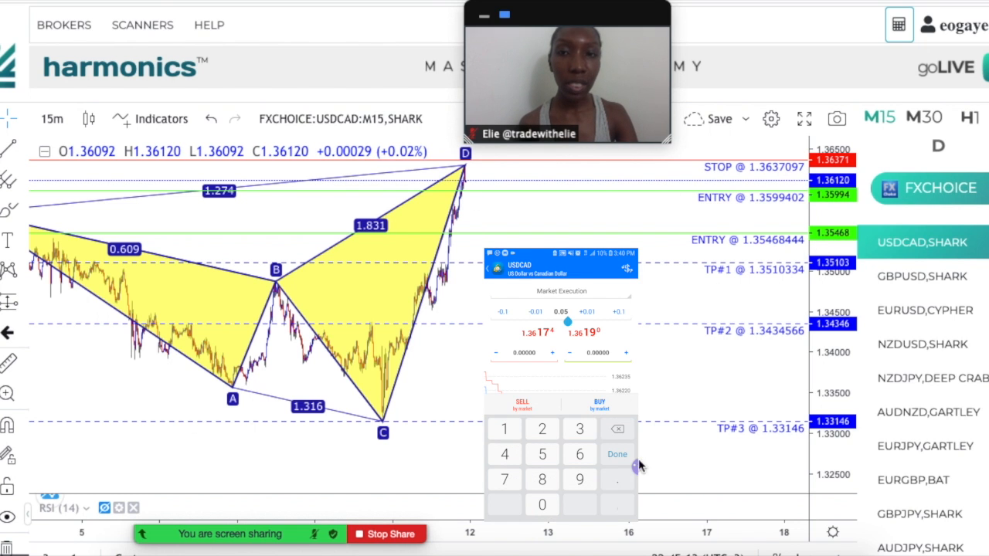
left_click(560, 291)
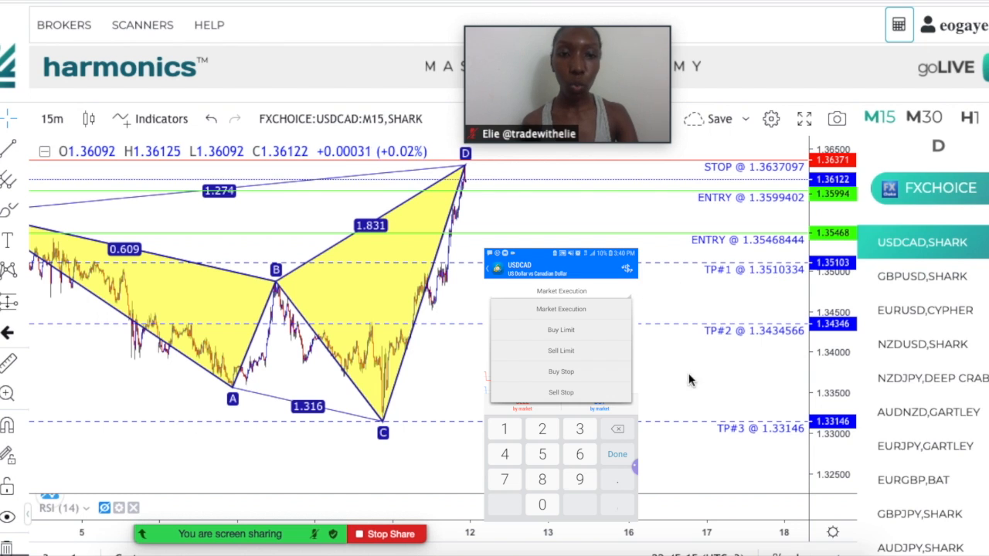
- Select Sell Stop as the USDCAD order type
left_click(561, 392)
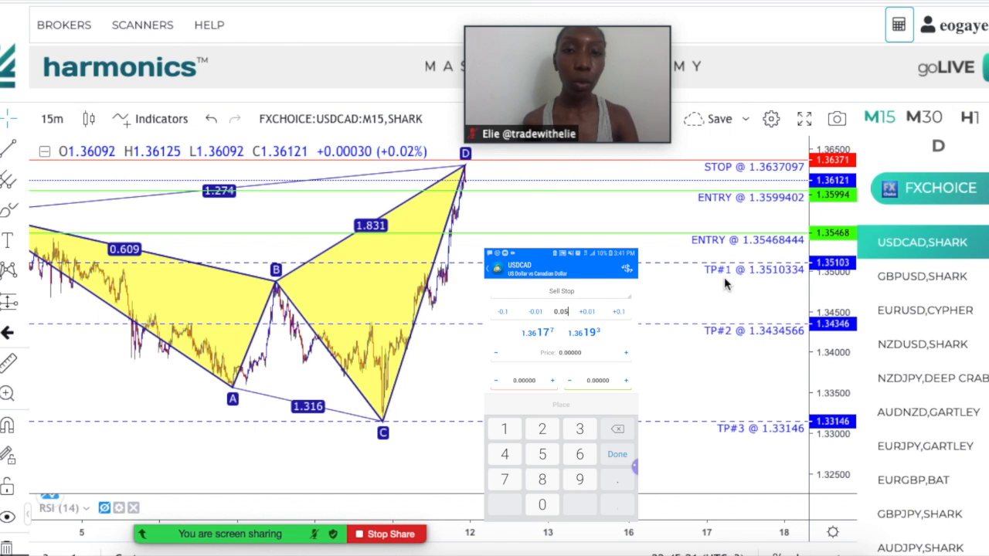
mouse_move(770, 206)
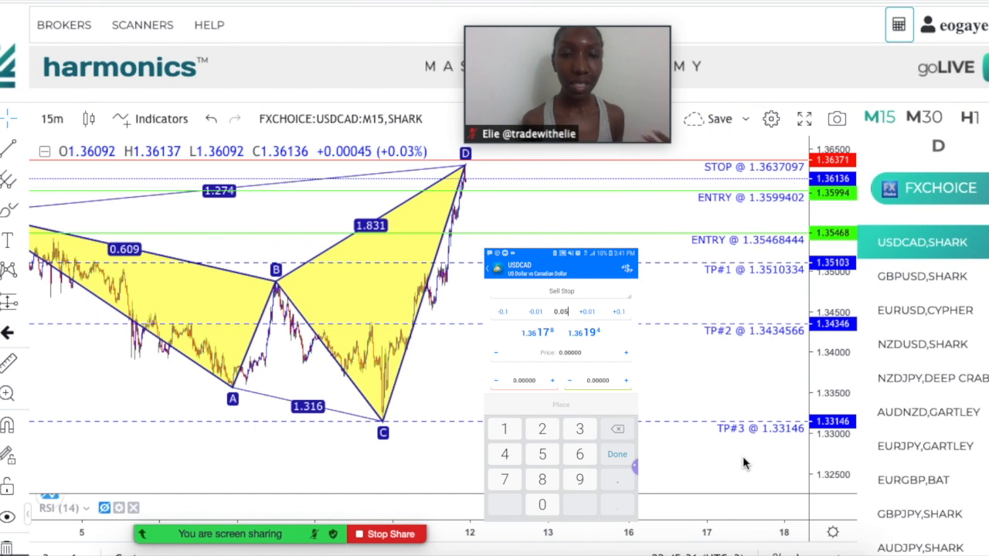
- Confirm the 0.50 lot volume and advance to the Price field
left_click(542, 505)
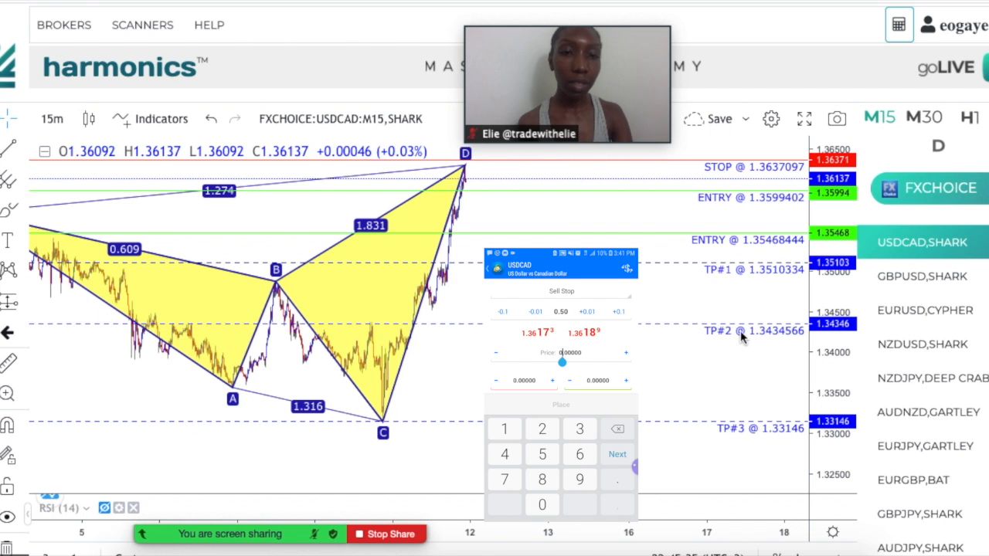
mouse_move(730, 401)
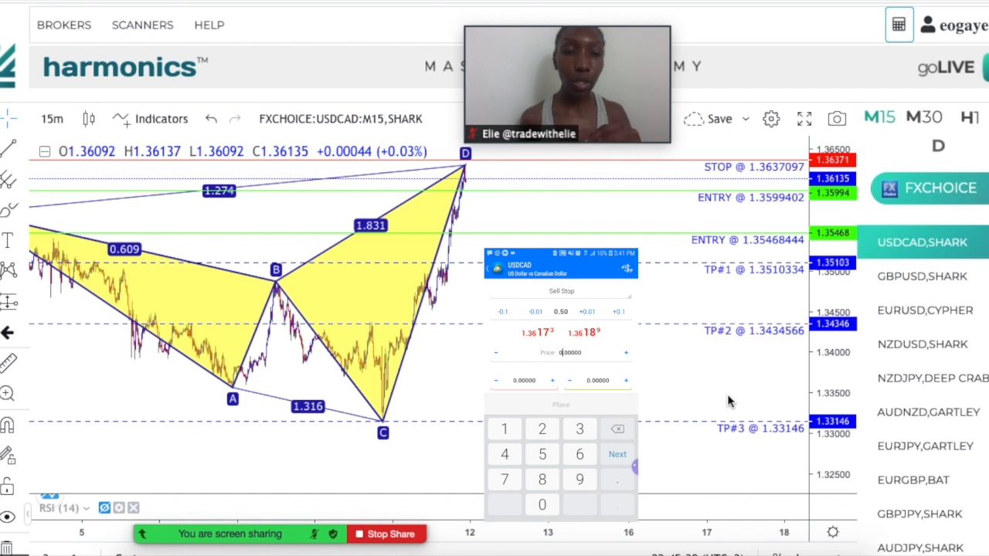
mouse_move(708, 364)
type("1.35468")
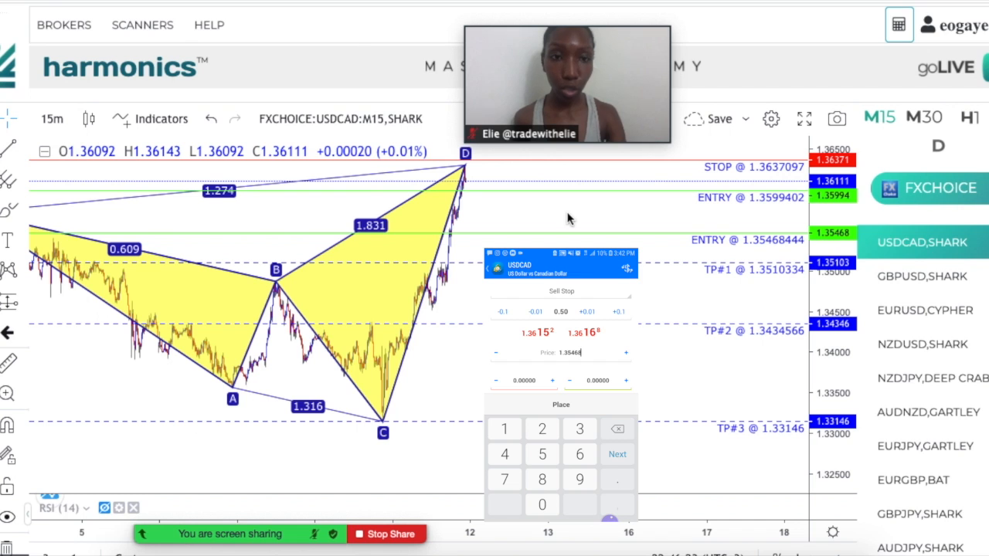
mouse_move(638, 207)
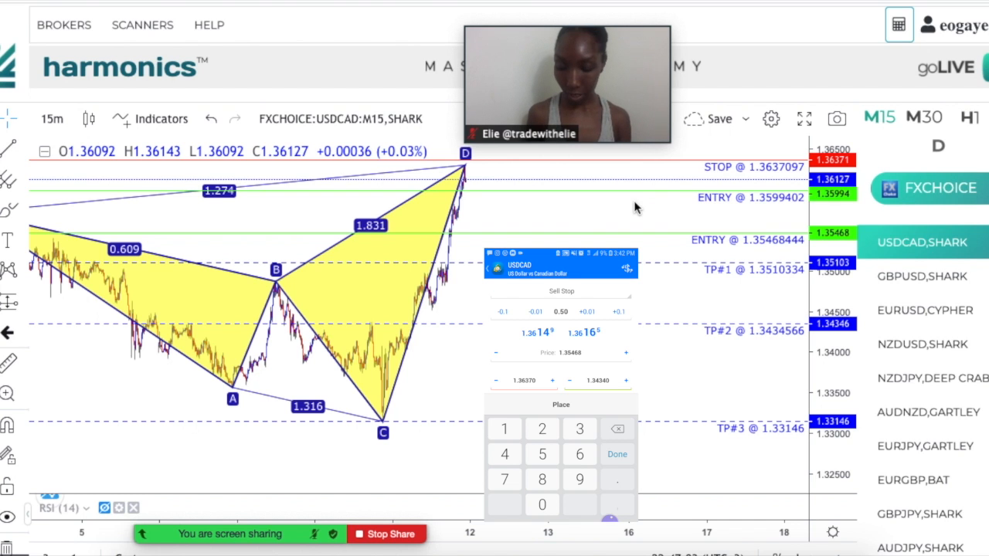
- Place the 0.50-lot USDCAD sell stop at 1.35468 and dismiss the confirmation
left_click(561, 404)
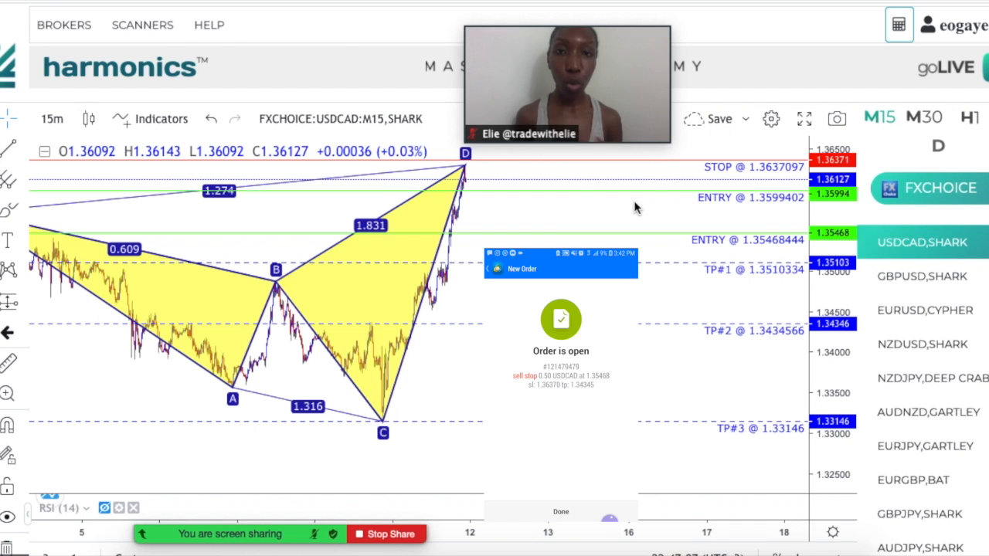
left_click(560, 511)
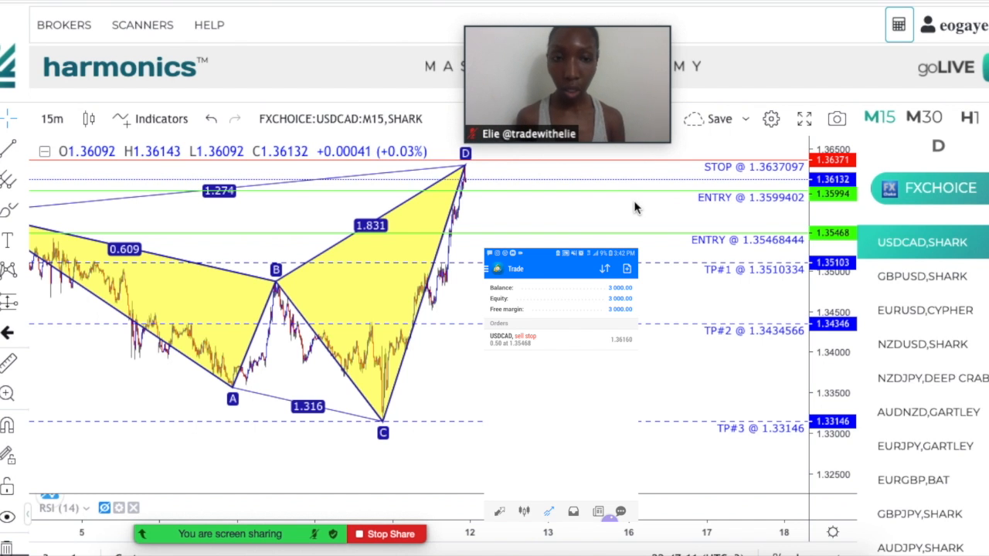
mouse_move(717, 231)
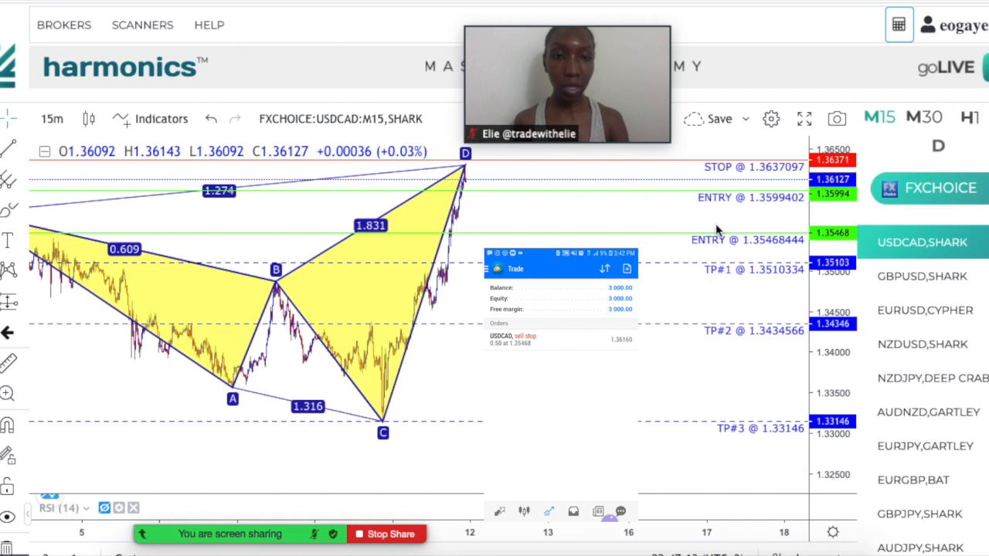
mouse_move(776, 341)
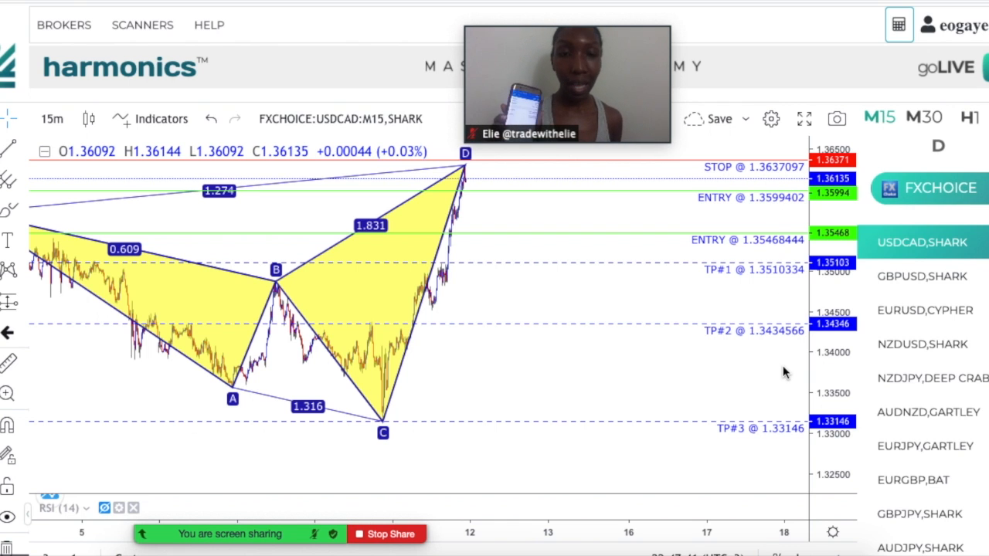
mouse_move(756, 207)
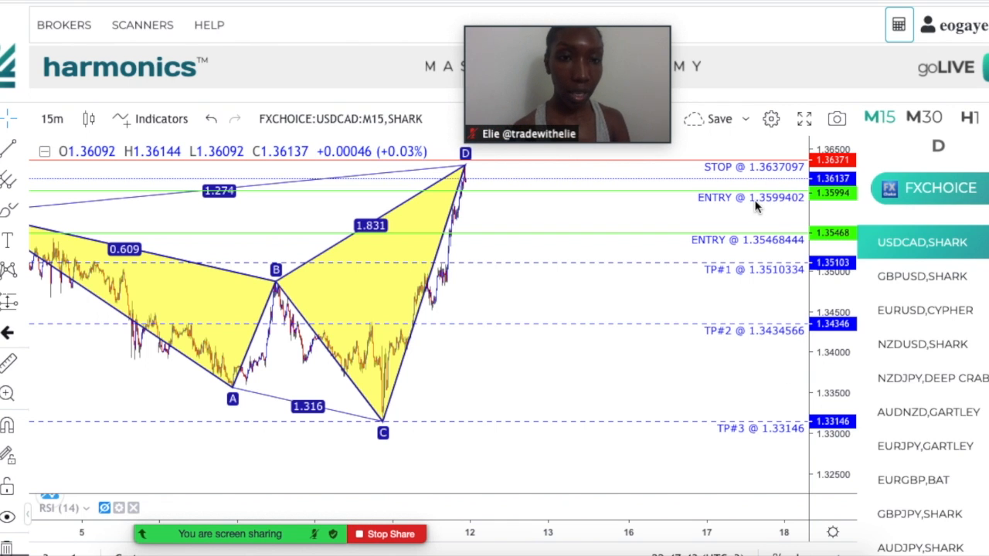
mouse_move(695, 302)
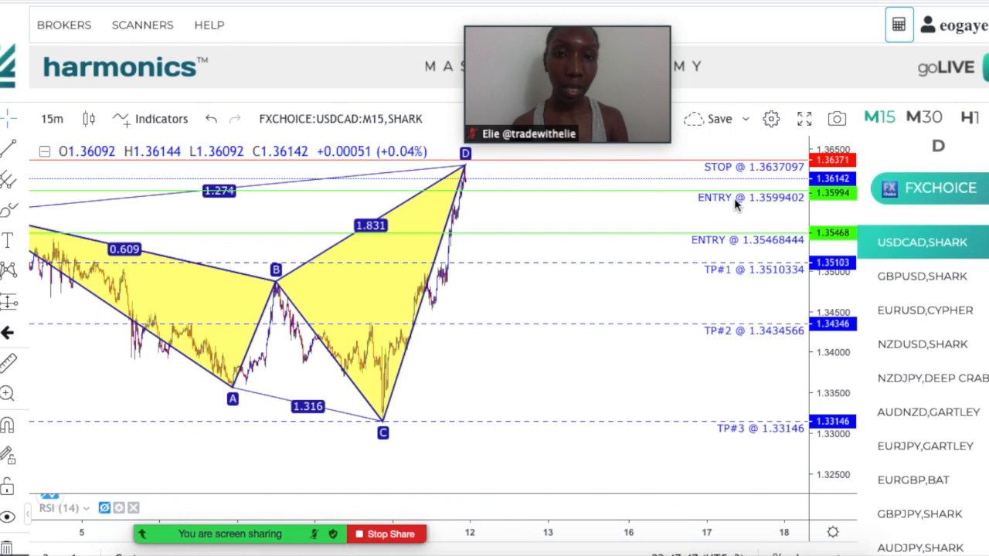
mouse_move(753, 470)
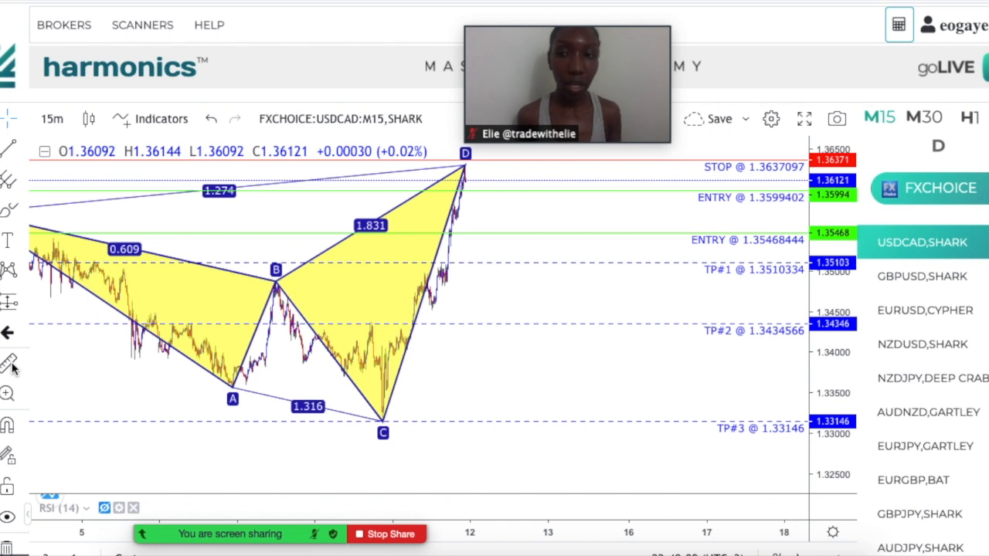
mouse_move(503, 222)
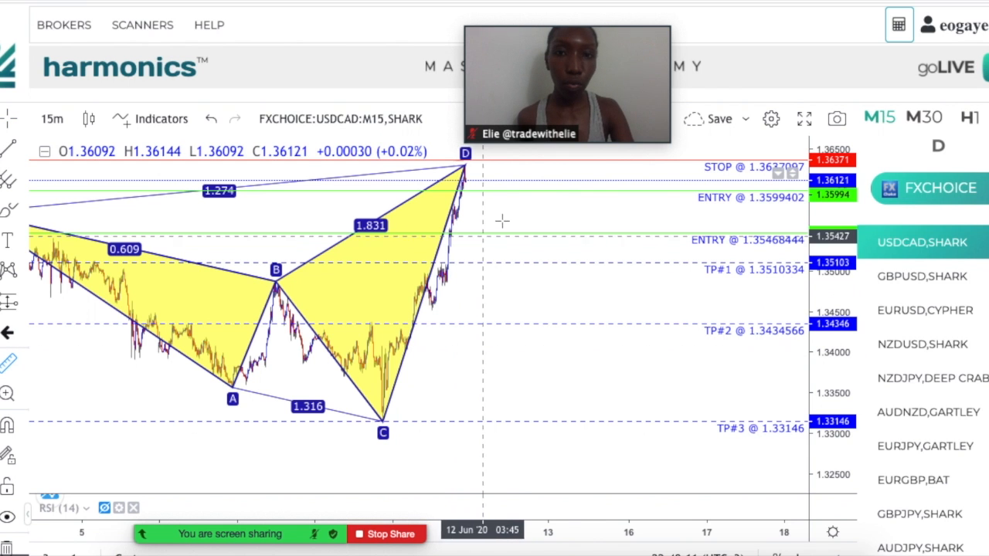
mouse_move(553, 191)
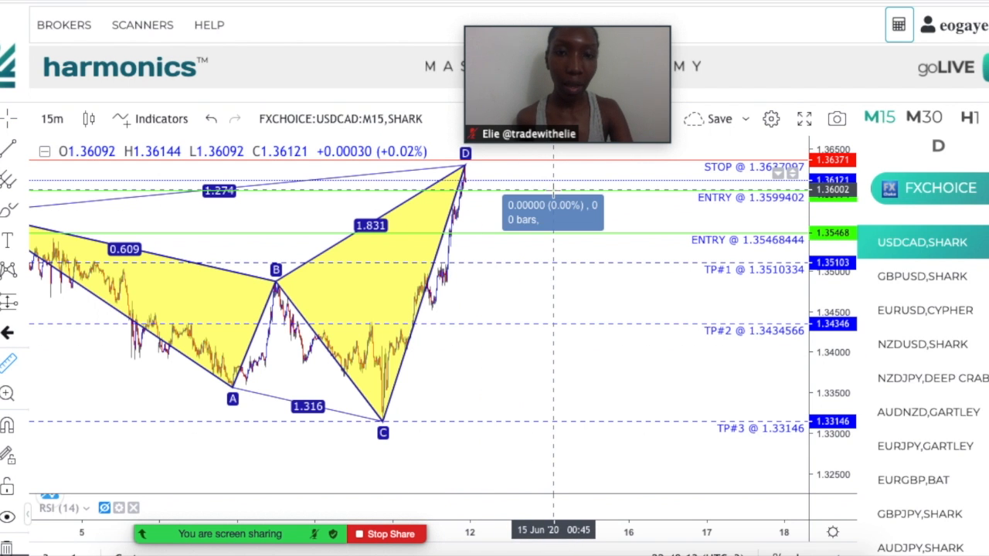